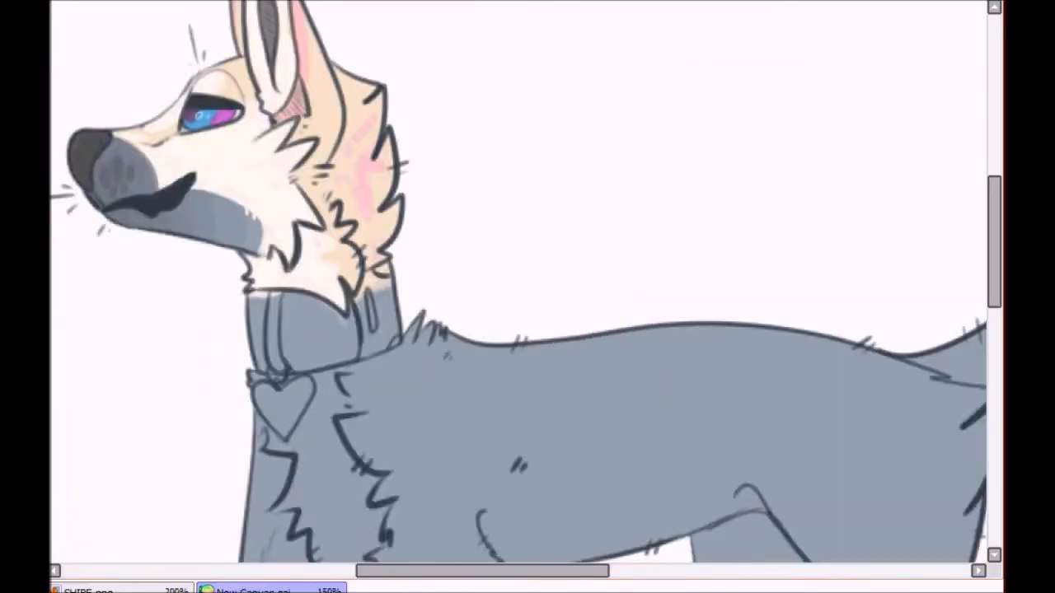
Paint cream fur with pink strokes on the hindquarters and lavender shading on the tail.
scroll("down", 3)
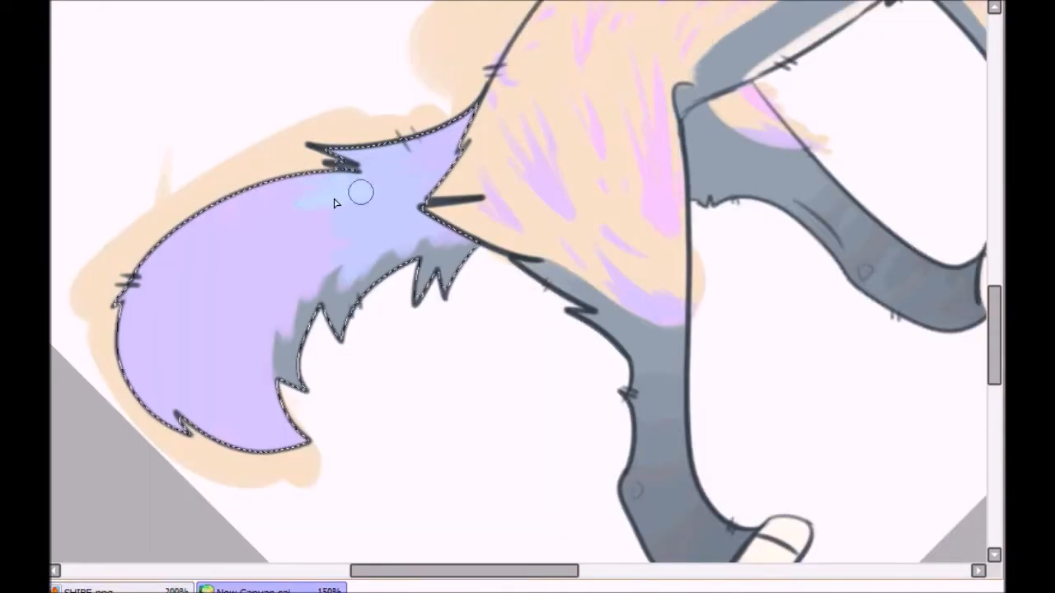
Airbrush sky blue at the tail tip, blending into the lavender base.
left_click_drag(358, 192, 157, 358)
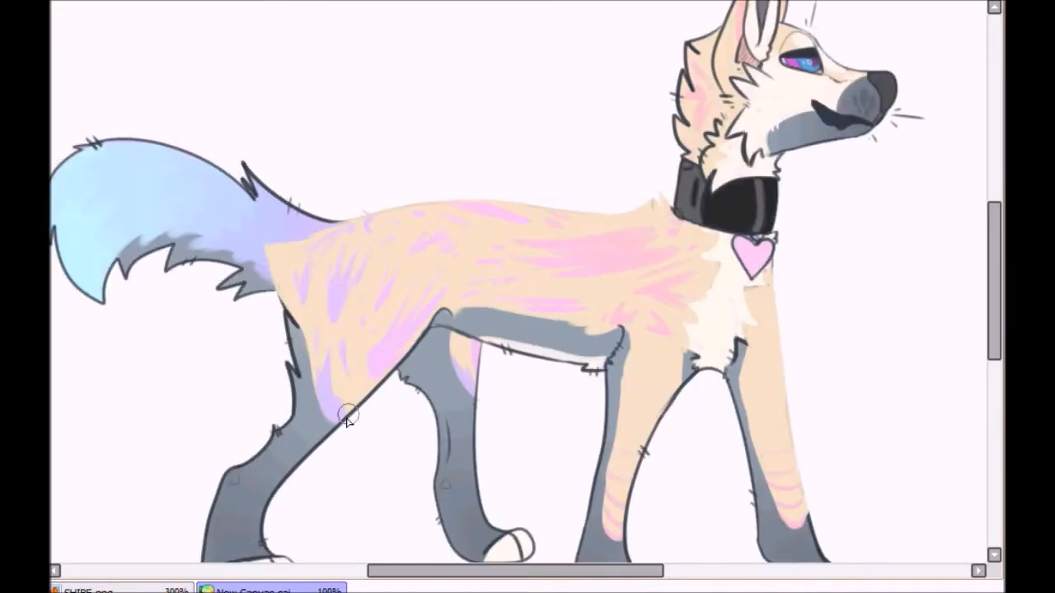
Add soft purple shading to the neck ruff, legs and belly, and flip the canvas to face left.
scroll("down", 3)
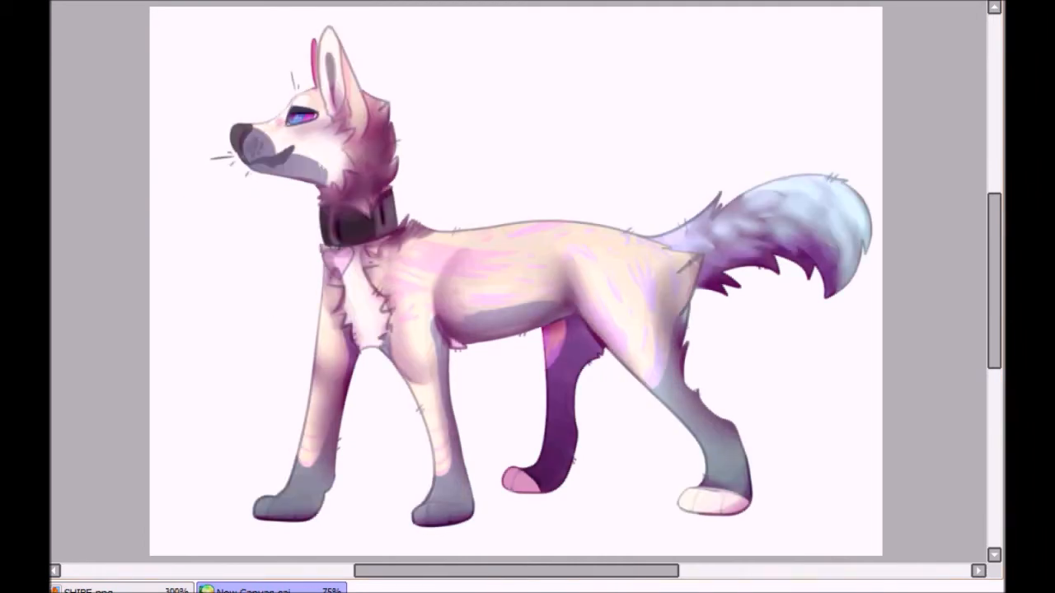
Add rose face shading, then apply Hue and Saturation with saturation +31 and luminosity +15.
left_click(424, 338)
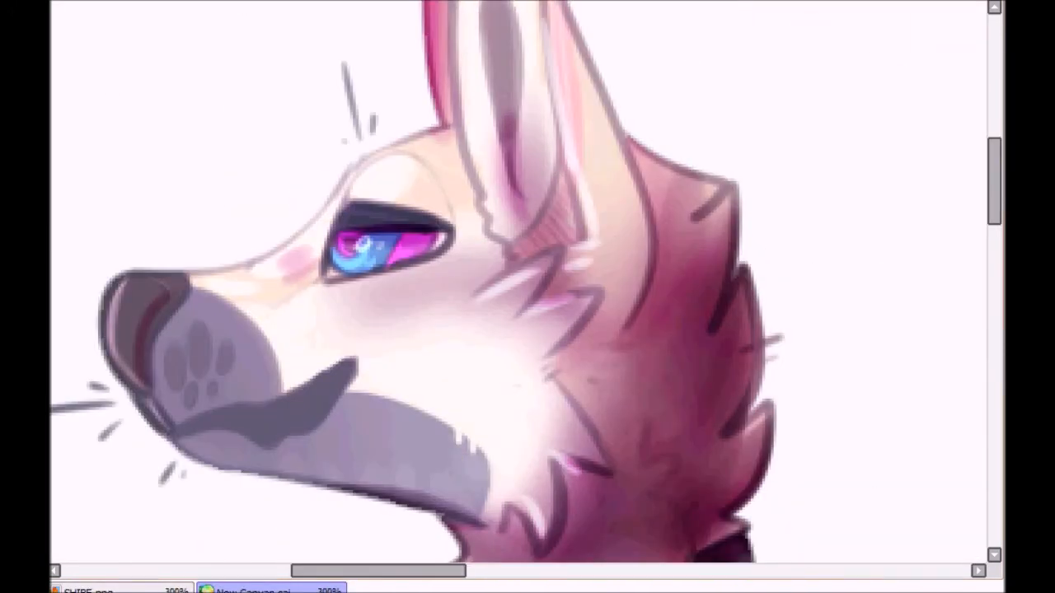
scroll("down", 3)
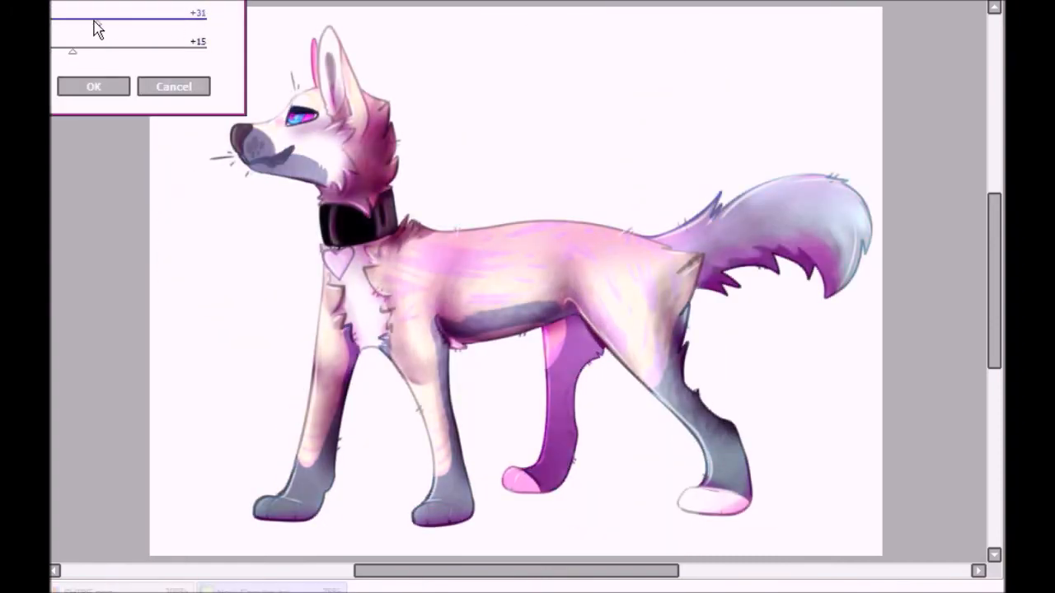
left_click(93, 86)
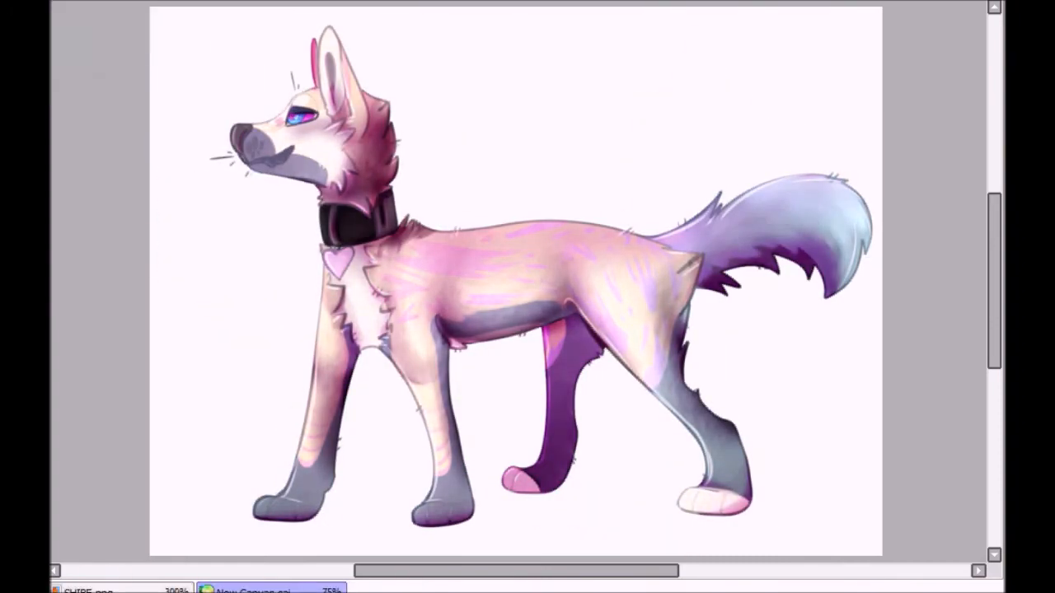